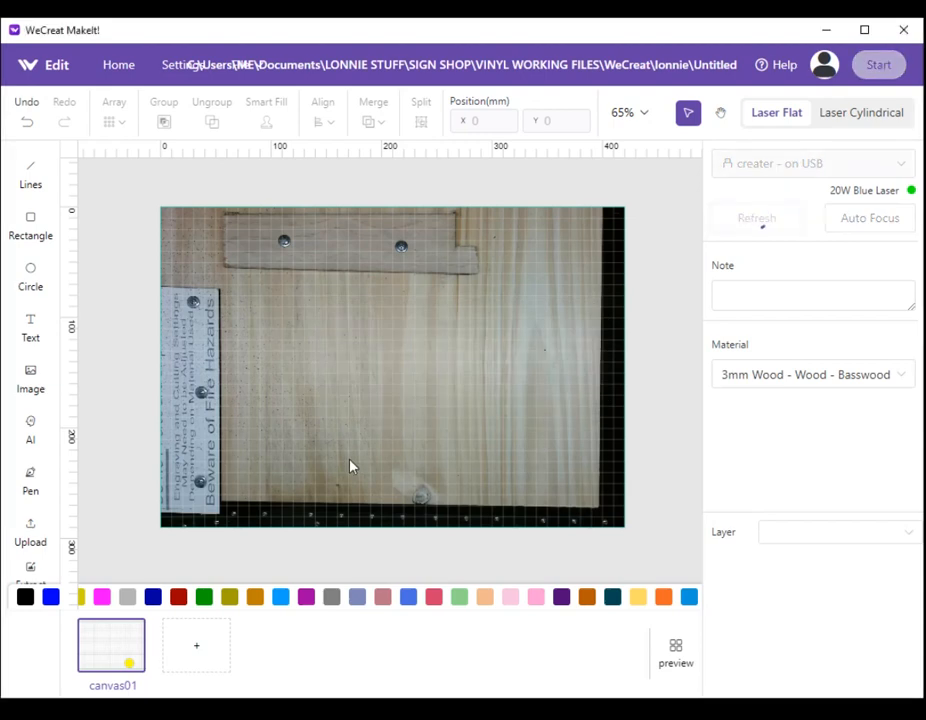
- Refresh the camera preview so the stick-figure drawing on the wood shows up
click(756, 218)
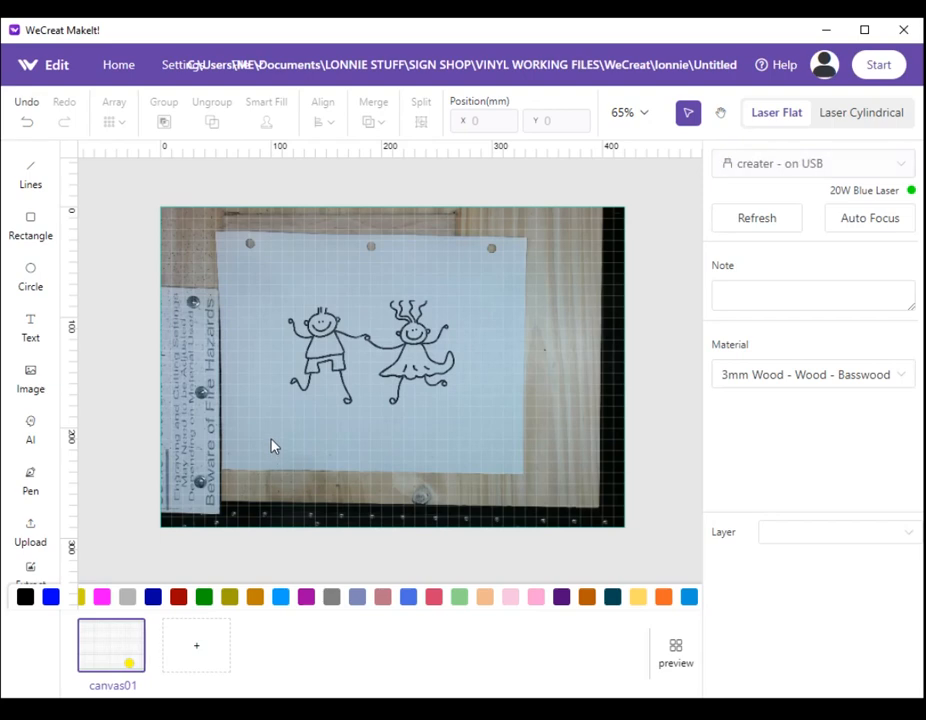
mouse_move(268, 440)
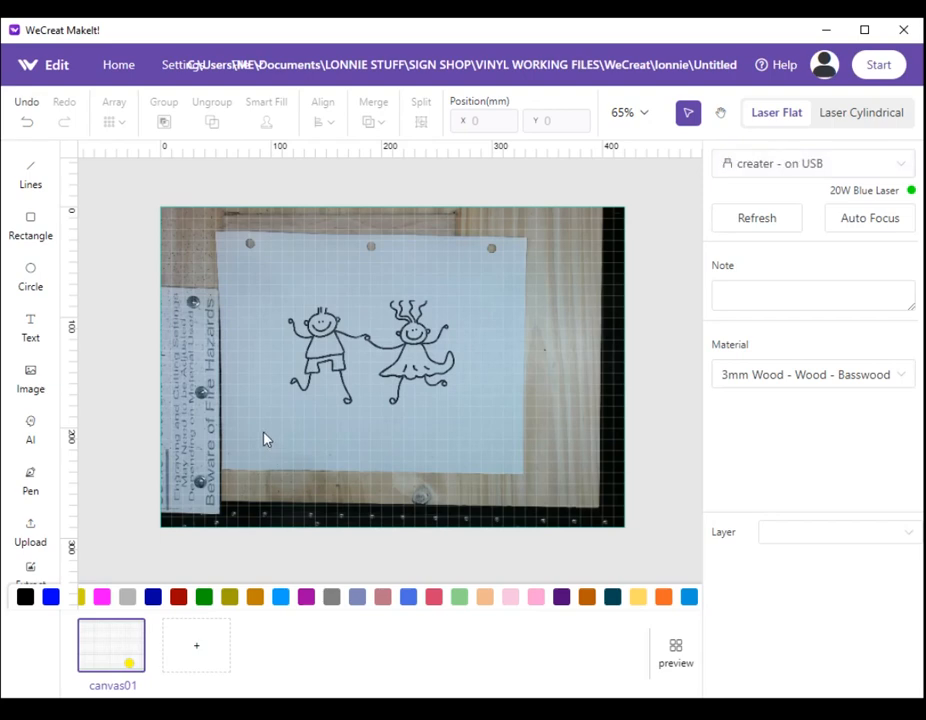
mouse_move(574, 298)
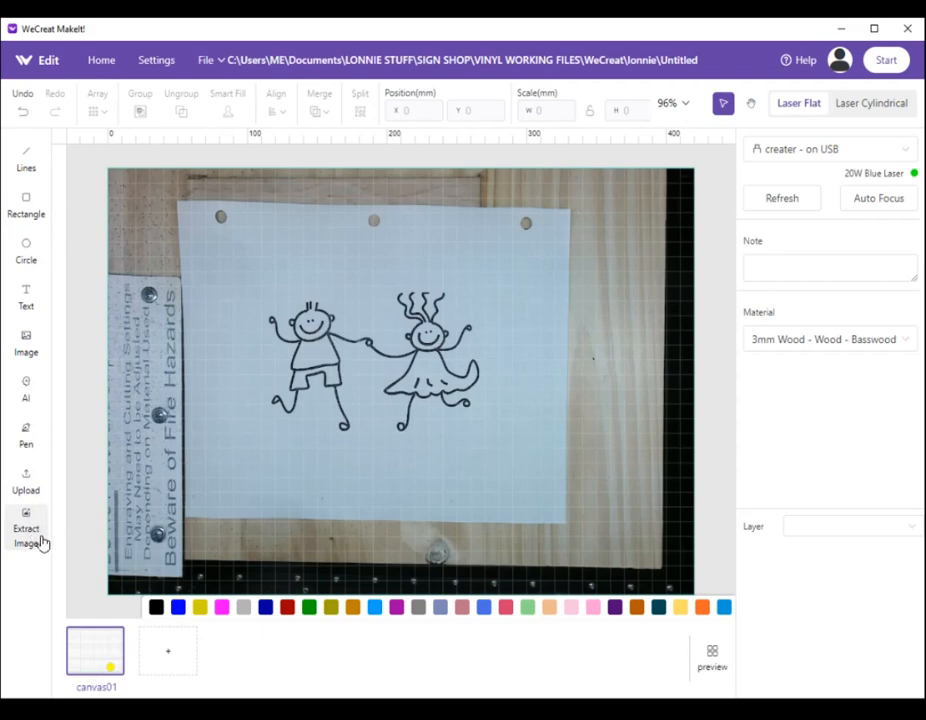
mouse_move(30, 544)
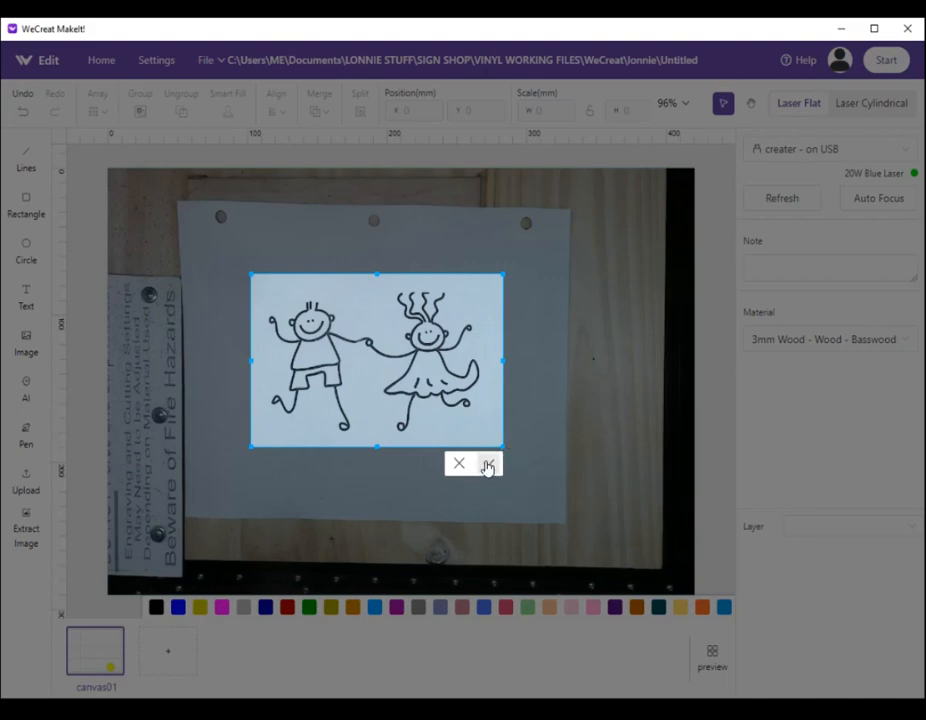
- Confirm extraction of the boxed stick-figure drawing as an image on the canvas
click(490, 464)
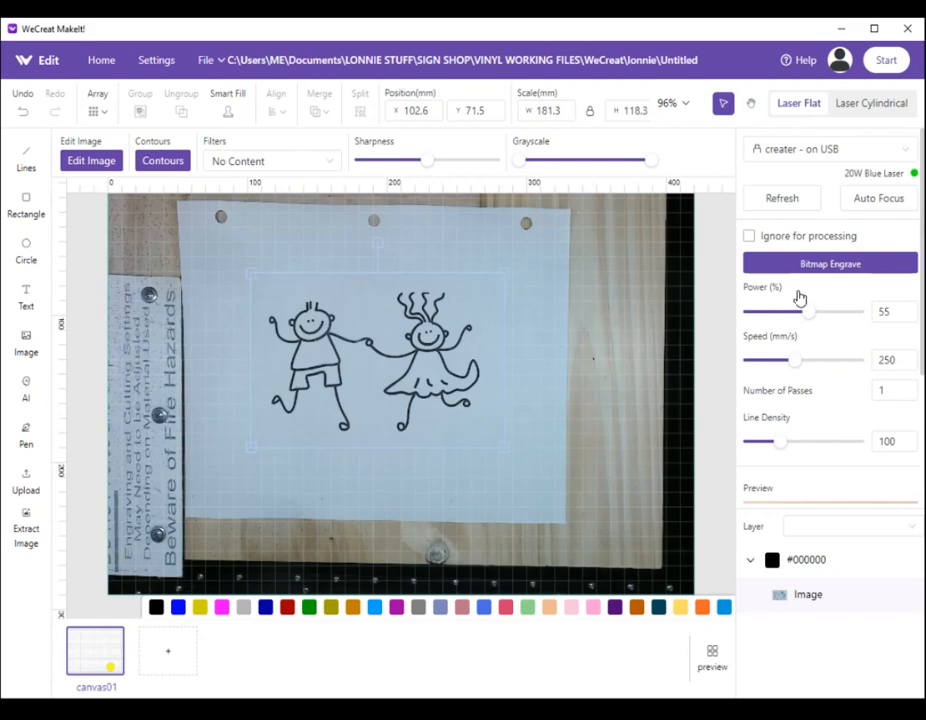
- Refresh the camera view to show the drawing's new position on the board
click(782, 198)
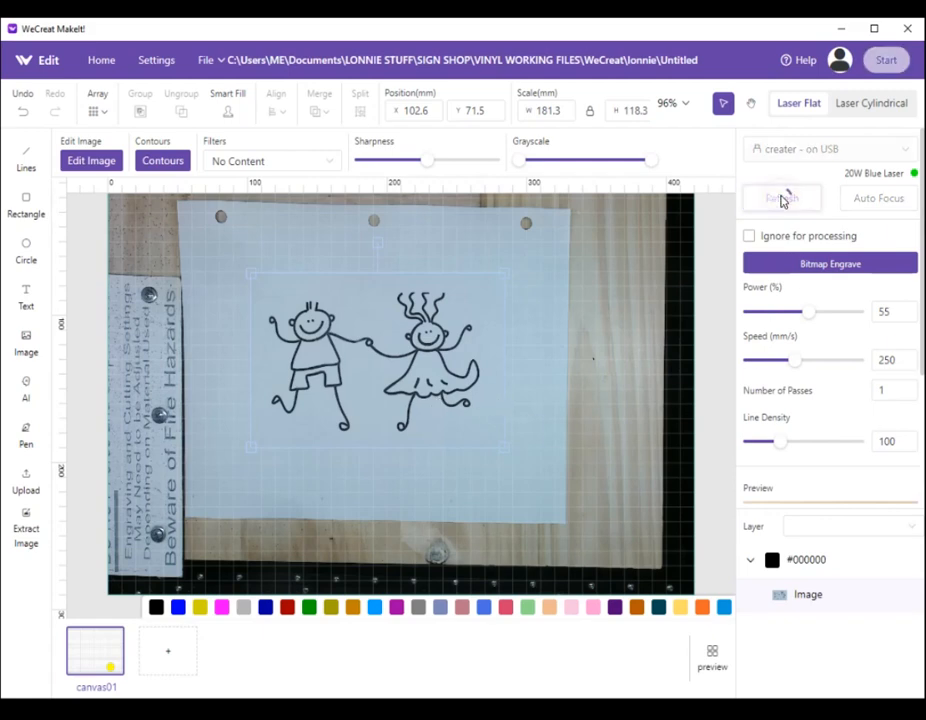
click(782, 198)
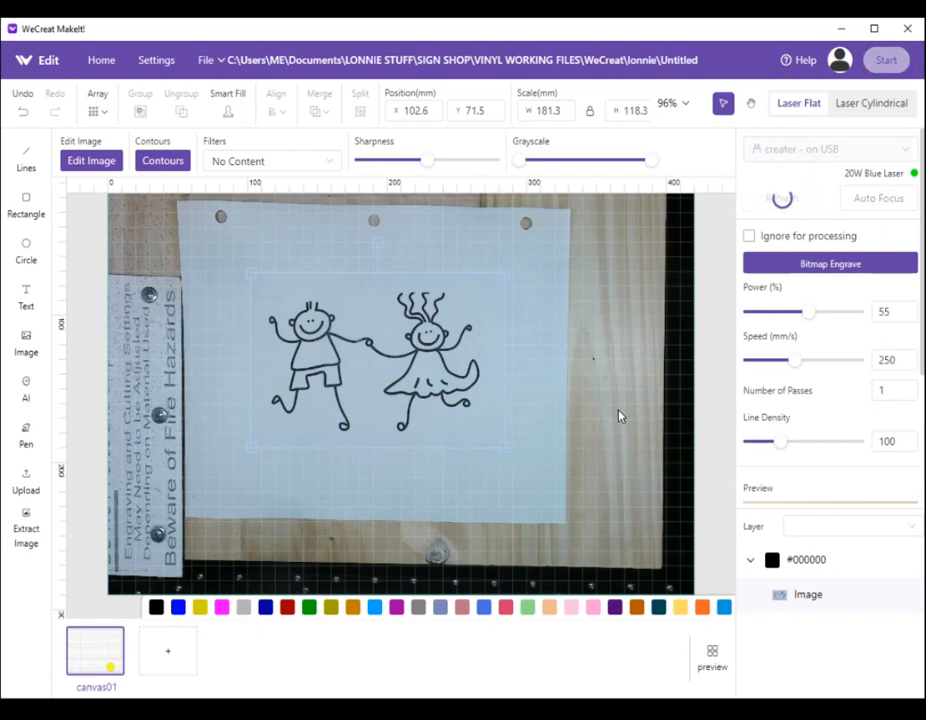
click(782, 198)
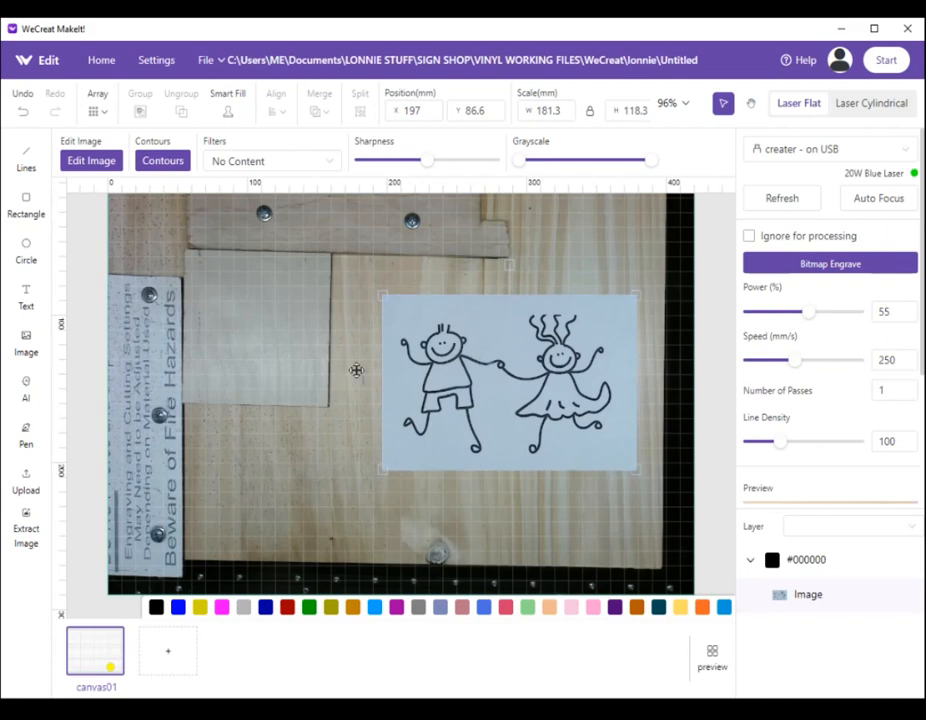
mouse_move(420, 350)
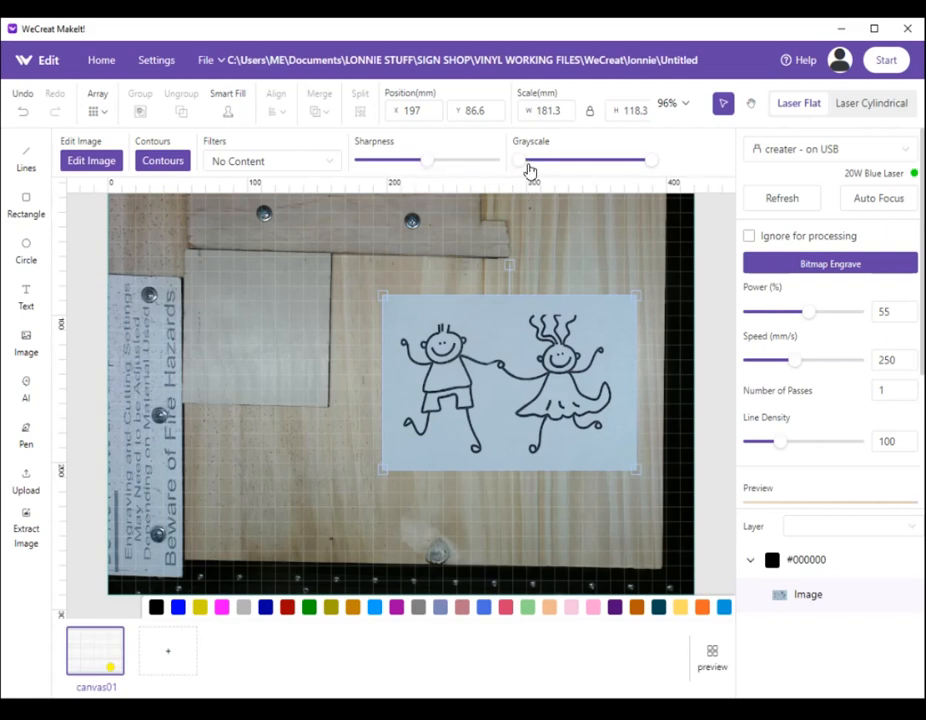
mouse_move(640, 178)
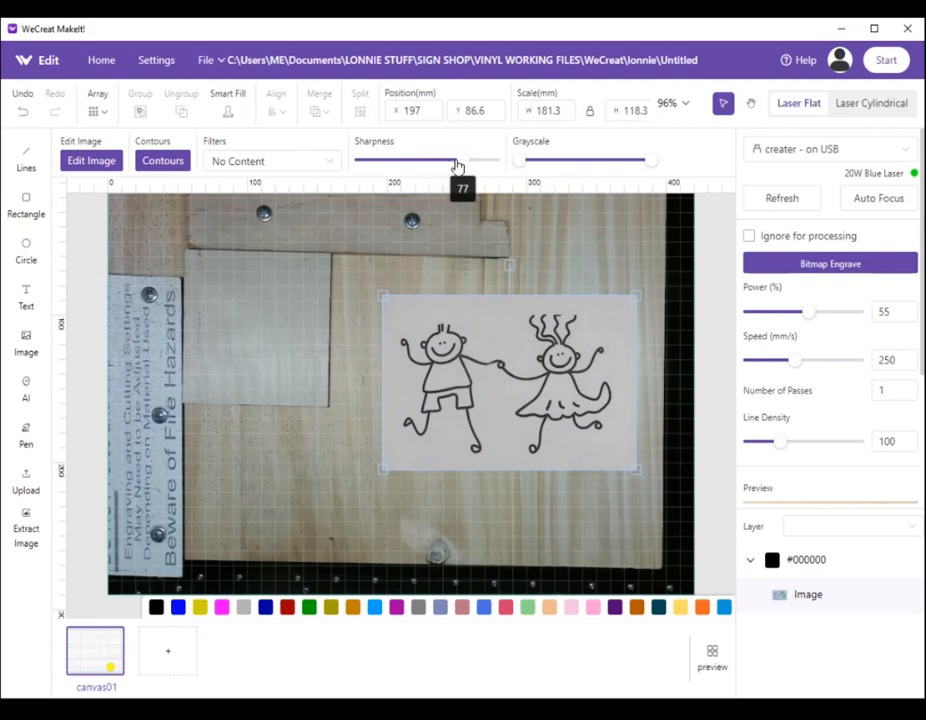
- Raise and fine-tune the drawing image's sharpness with the Sharpness slider
drag(458, 160, 448, 160)
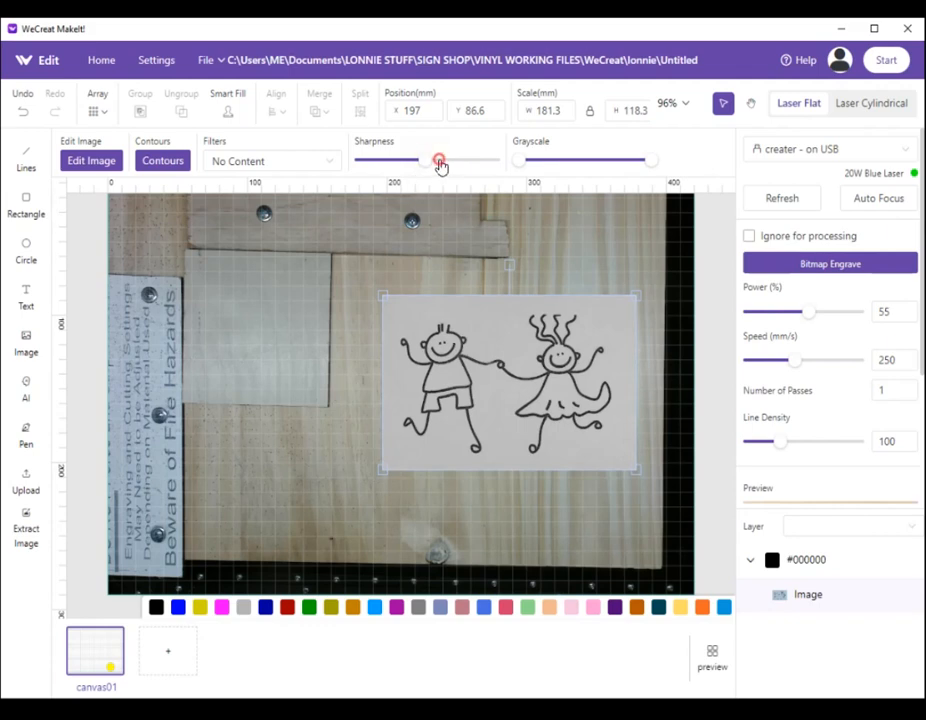
drag(436, 160, 430, 160)
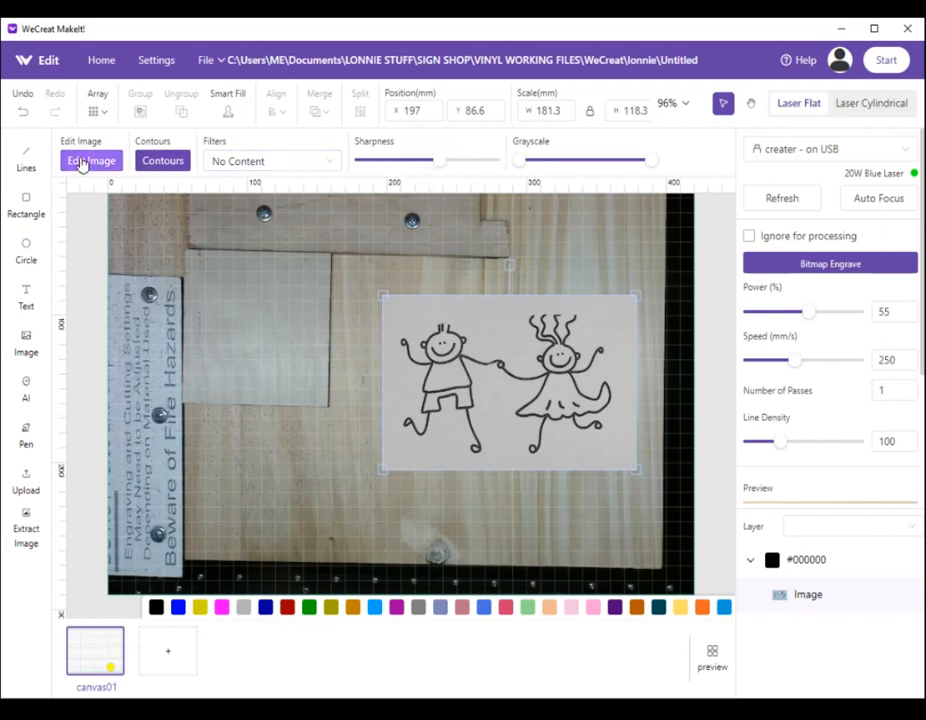
- Clean up the drawing with a tool in the Image Pre-processing editor
click(90, 160)
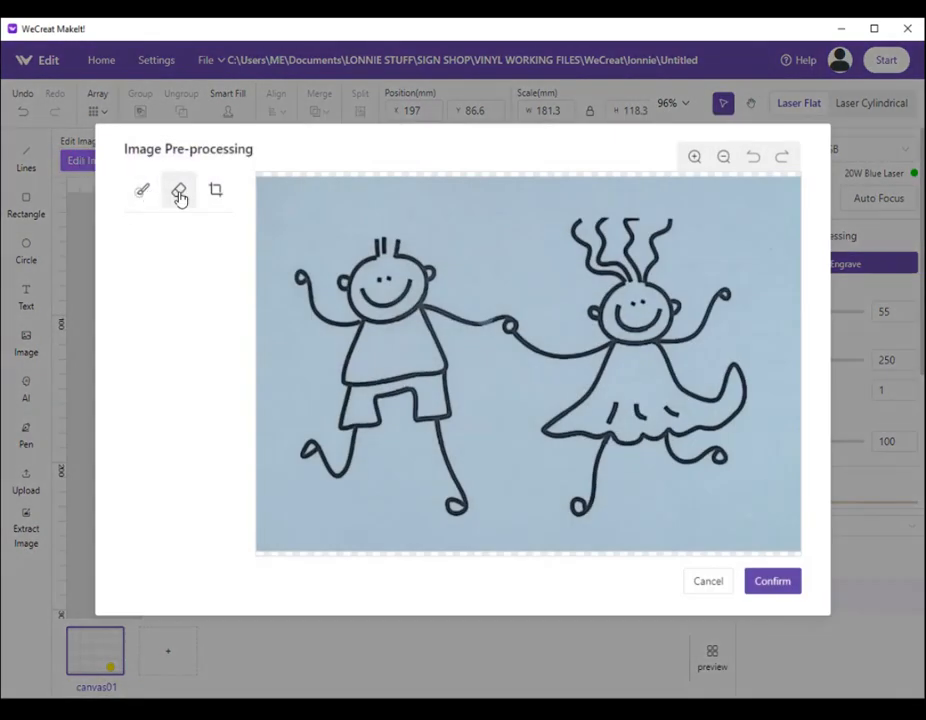
click(142, 190)
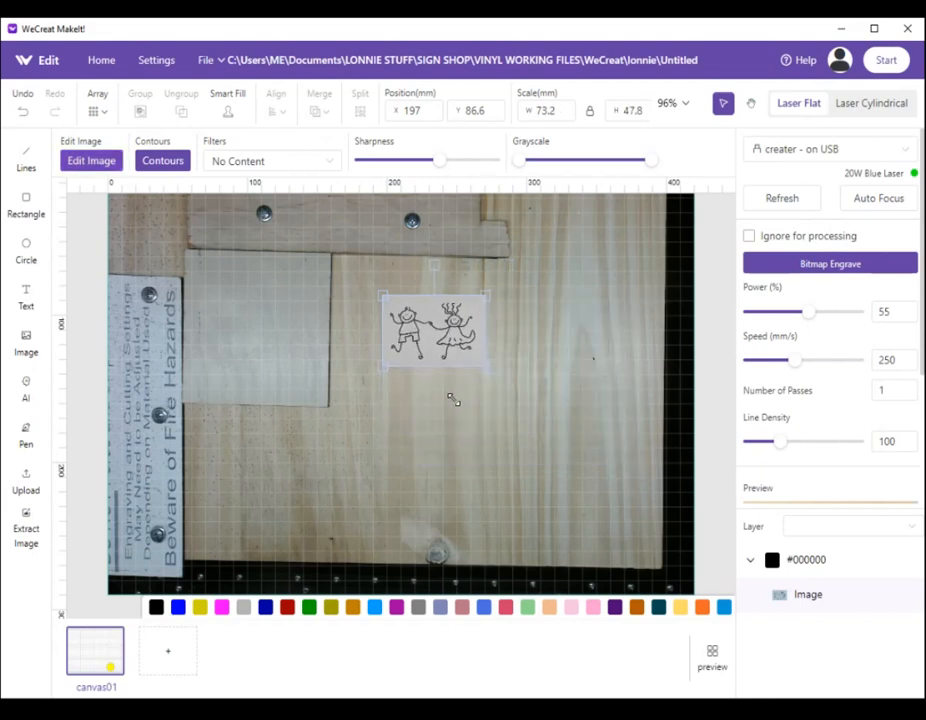
- Resize the image to about 81 × 53 mm, move it upper left, and auto-focus the laser
drag(490, 364, 540, 400)
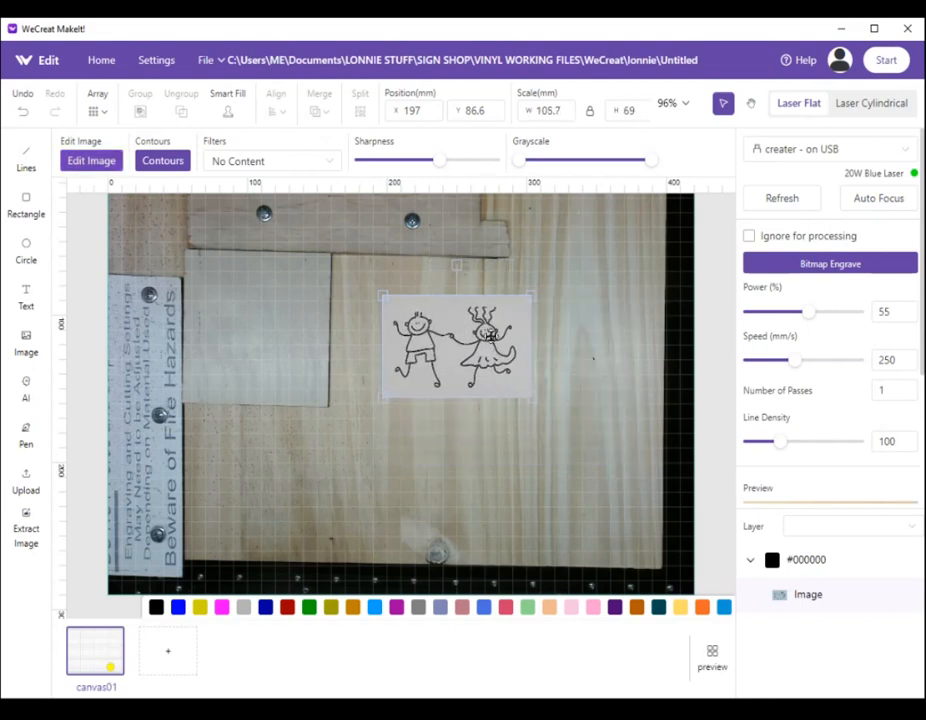
drag(456, 344, 260, 324)
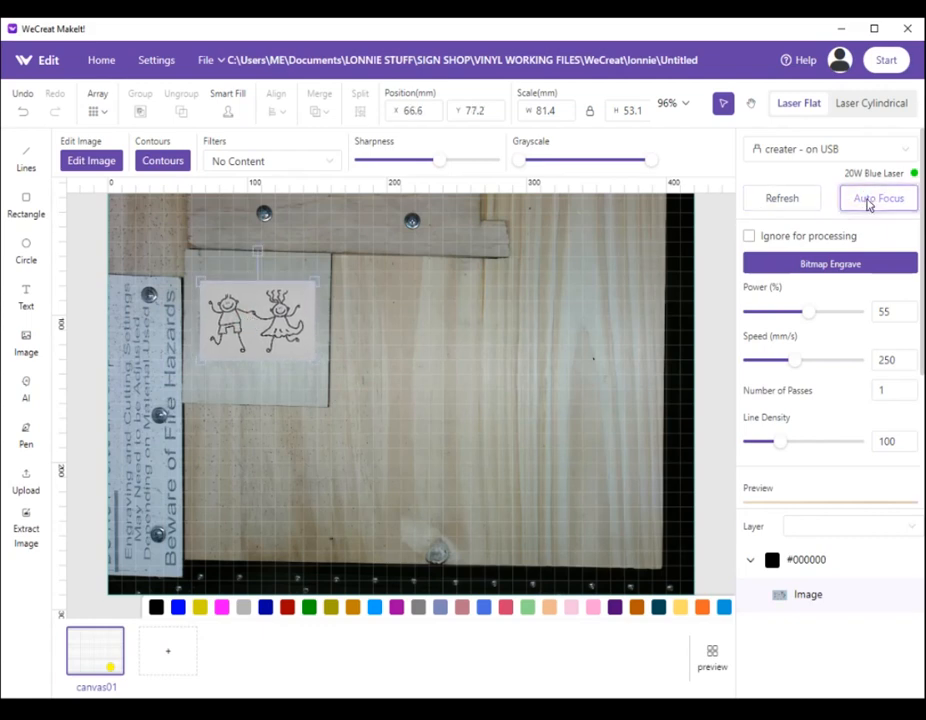
click(876, 198)
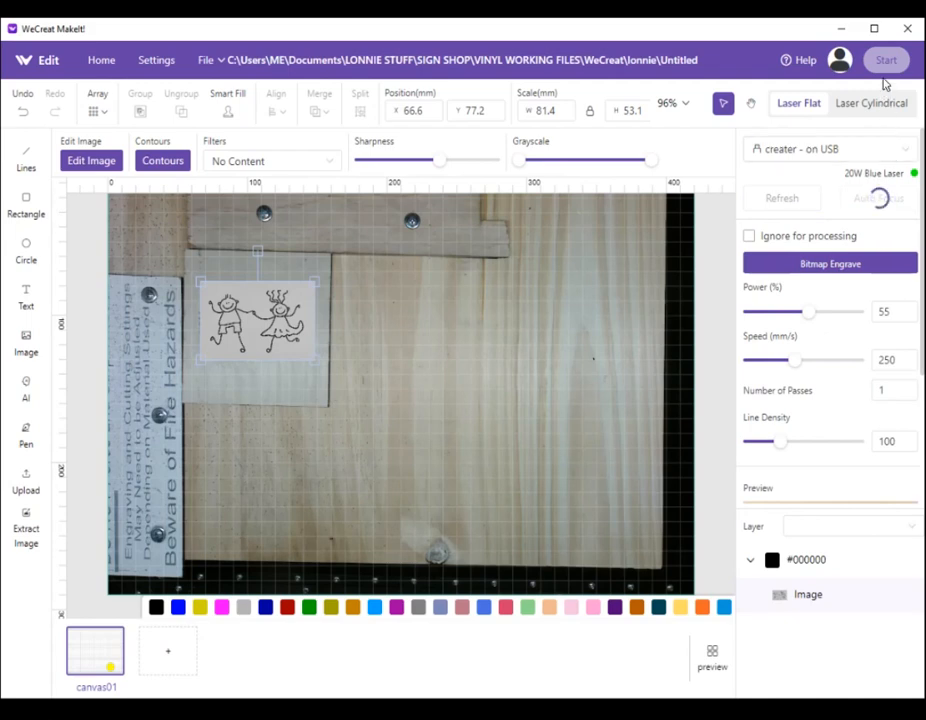
- Raise bitmap engrave power to 74% and push the speed upward
click(884, 60)
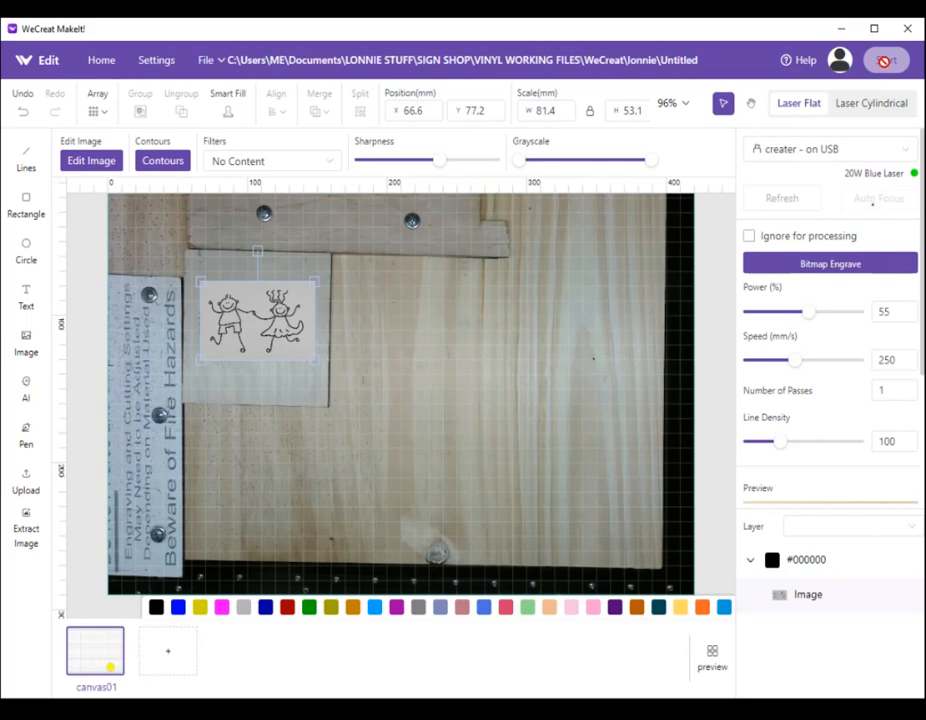
click(880, 198)
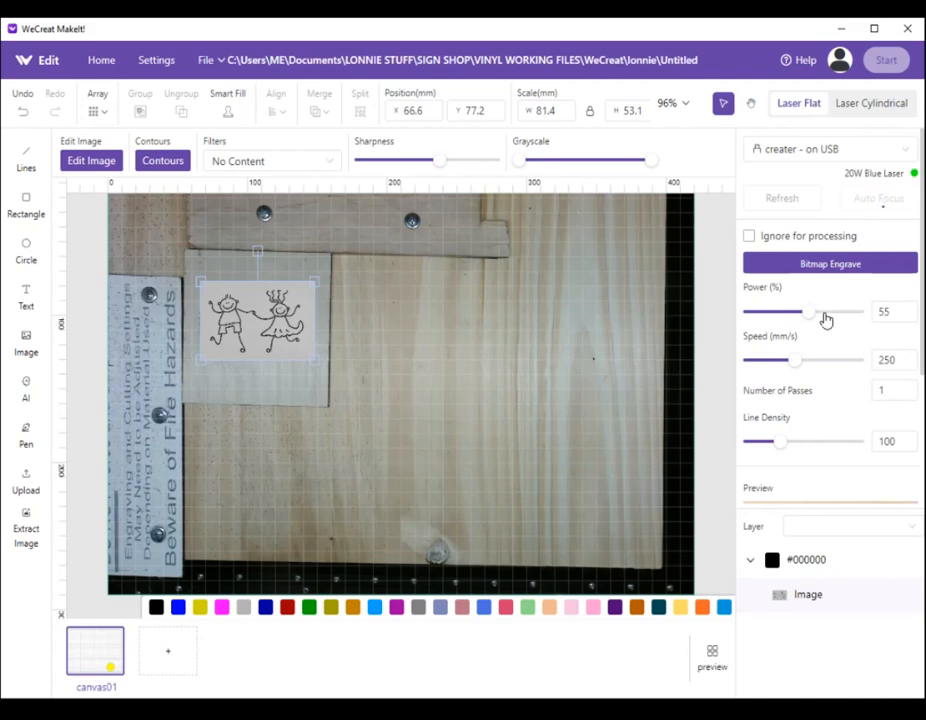
drag(810, 312, 830, 312)
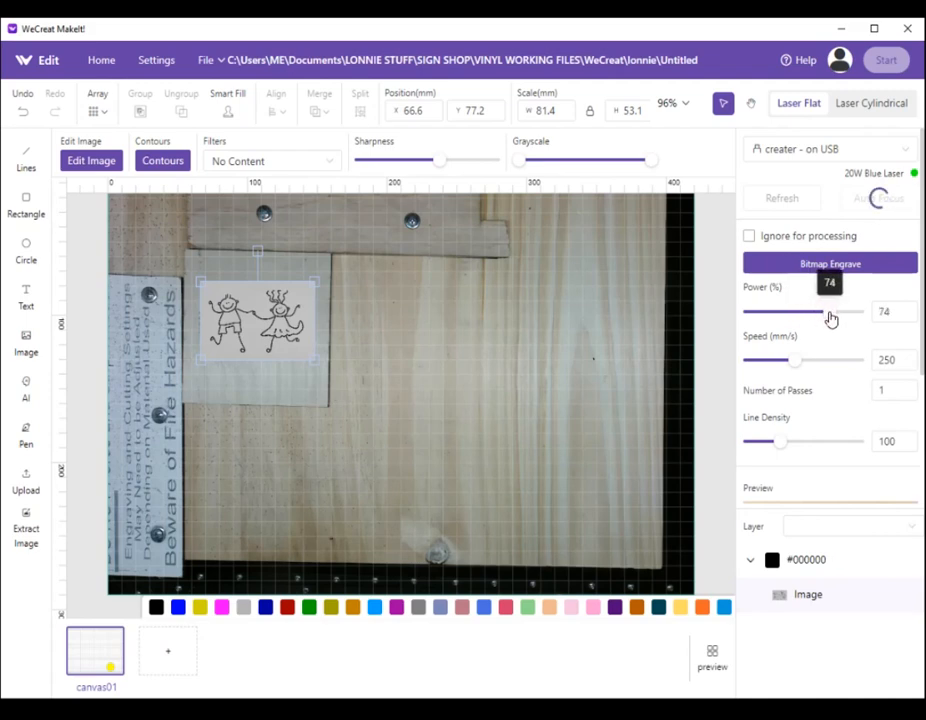
drag(770, 360, 796, 360)
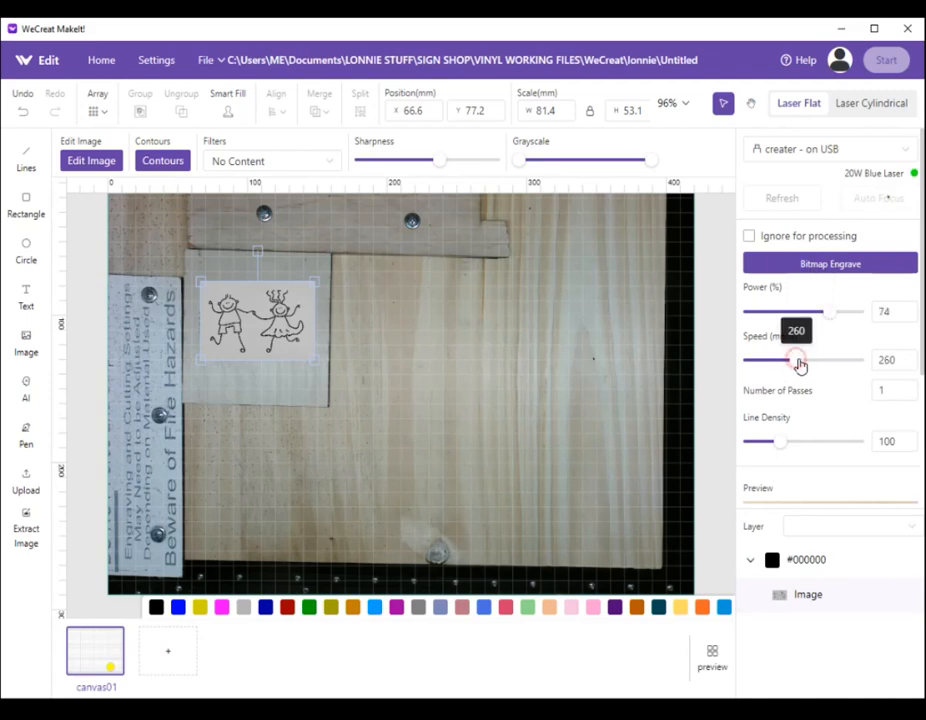
drag(796, 360, 810, 360)
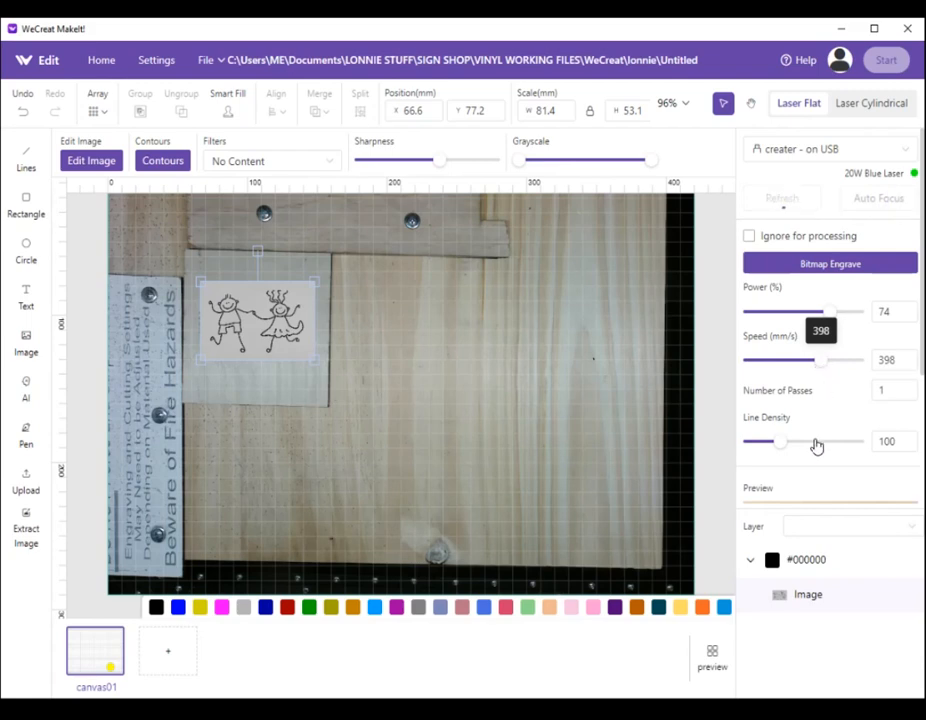
- Refresh the camera view and settle the engrave speed at 159 mm/s
click(782, 198)
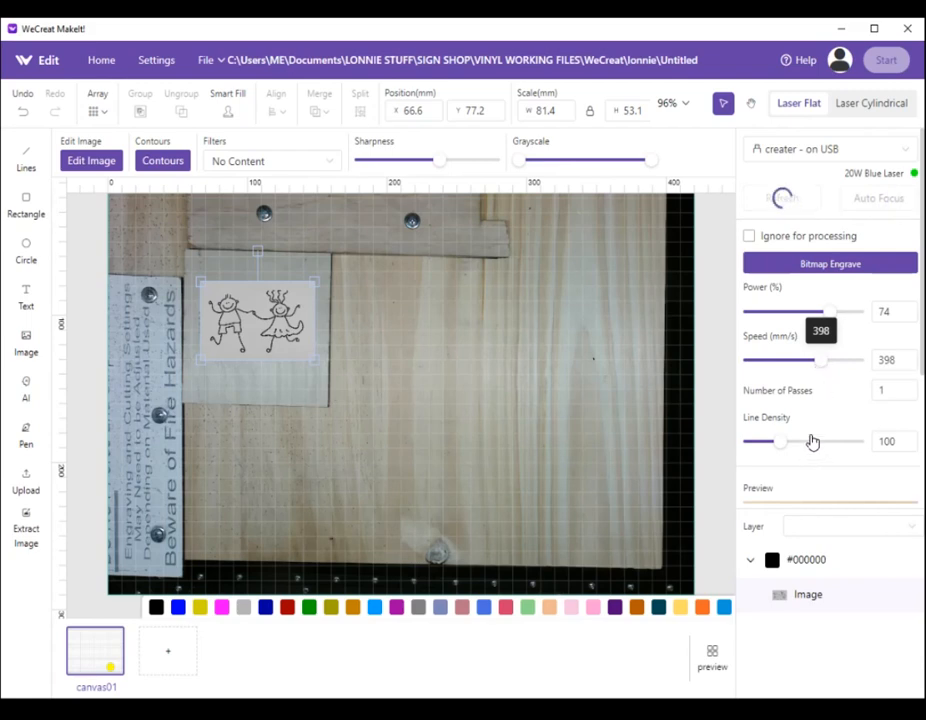
drag(836, 360, 780, 360)
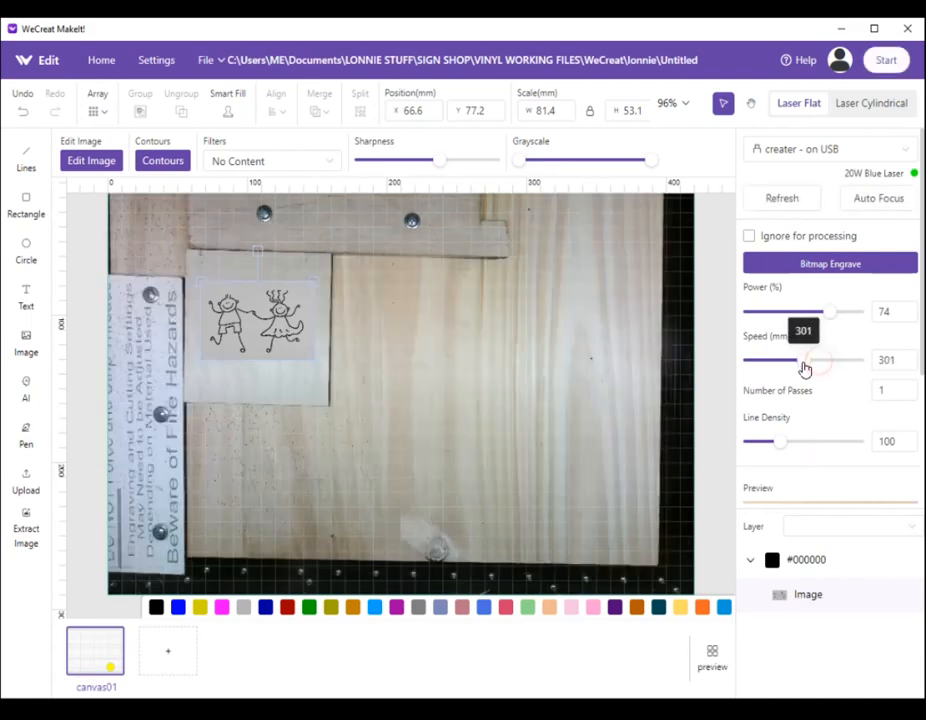
drag(820, 360, 790, 360)
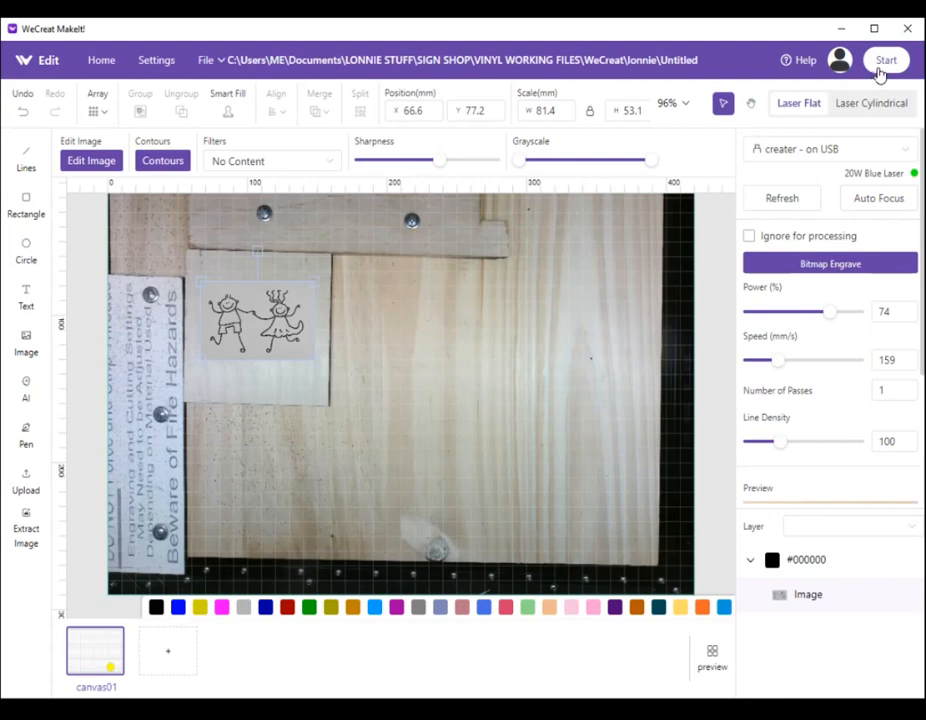
mouse_move(884, 72)
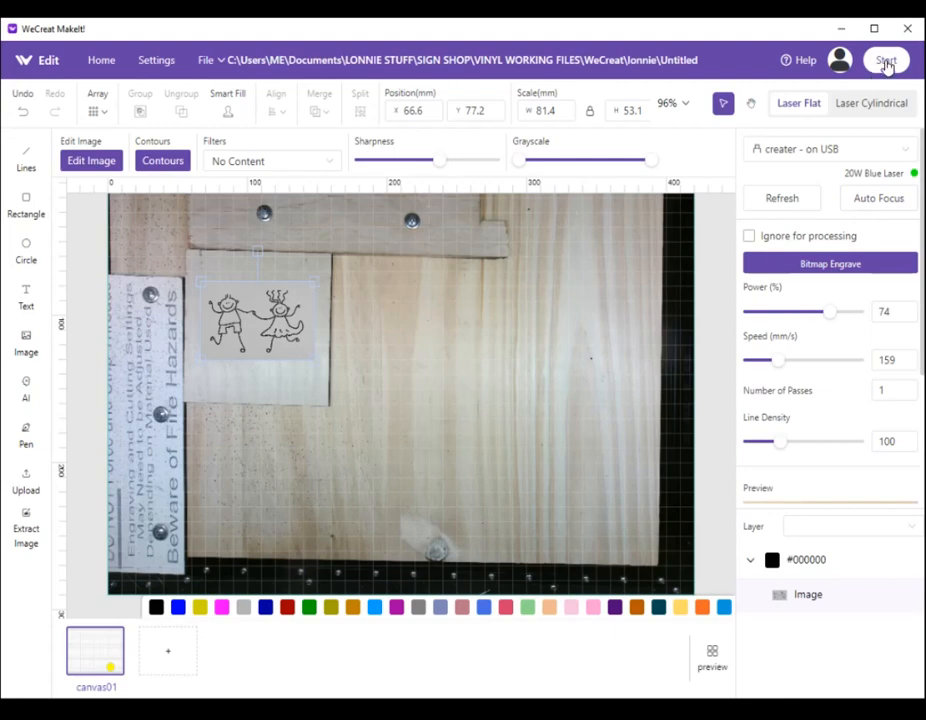
- Start the job, send it to the laser, and begin processing (about 6 min 42 s)
click(884, 60)
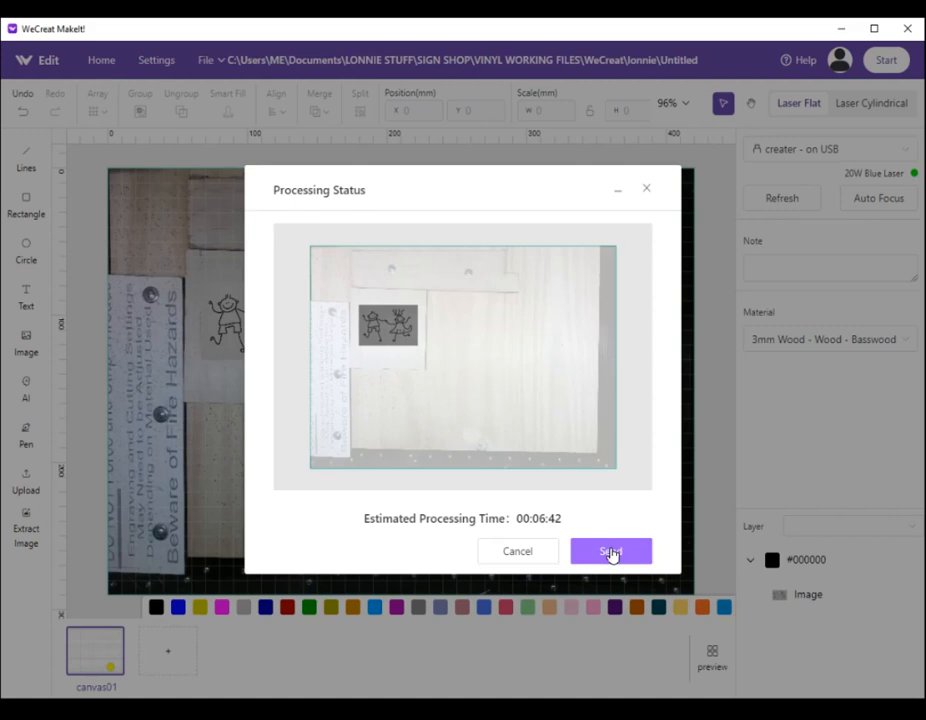
click(612, 552)
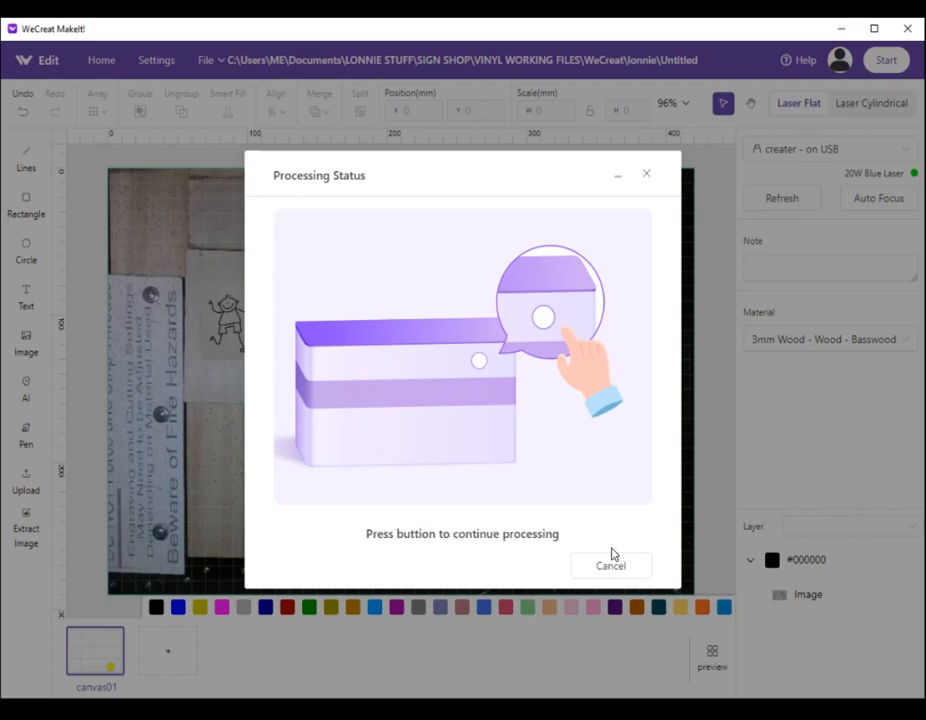
click(610, 564)
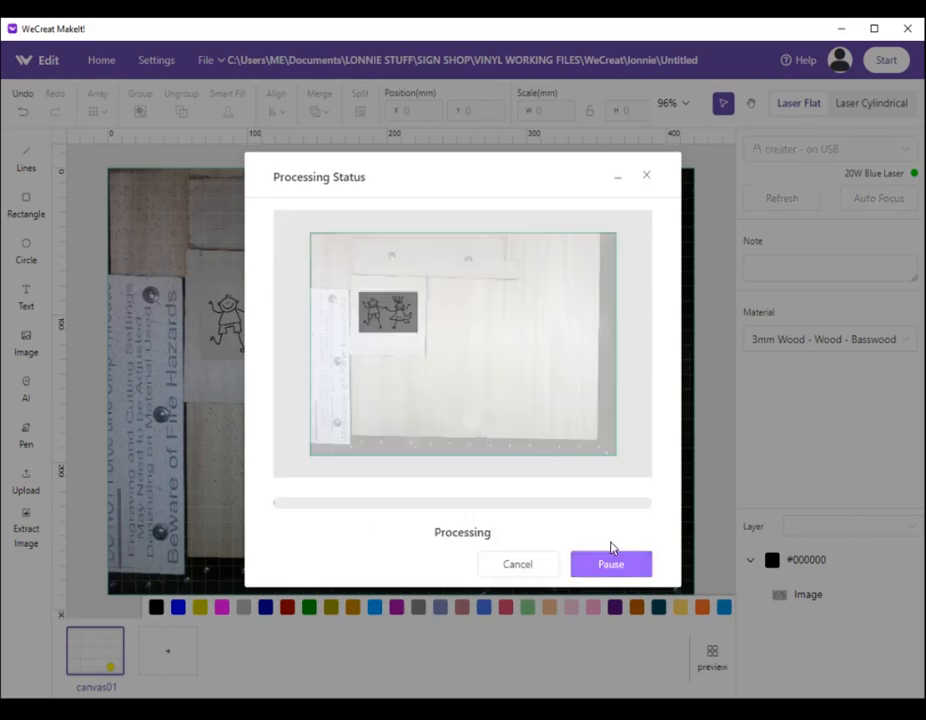